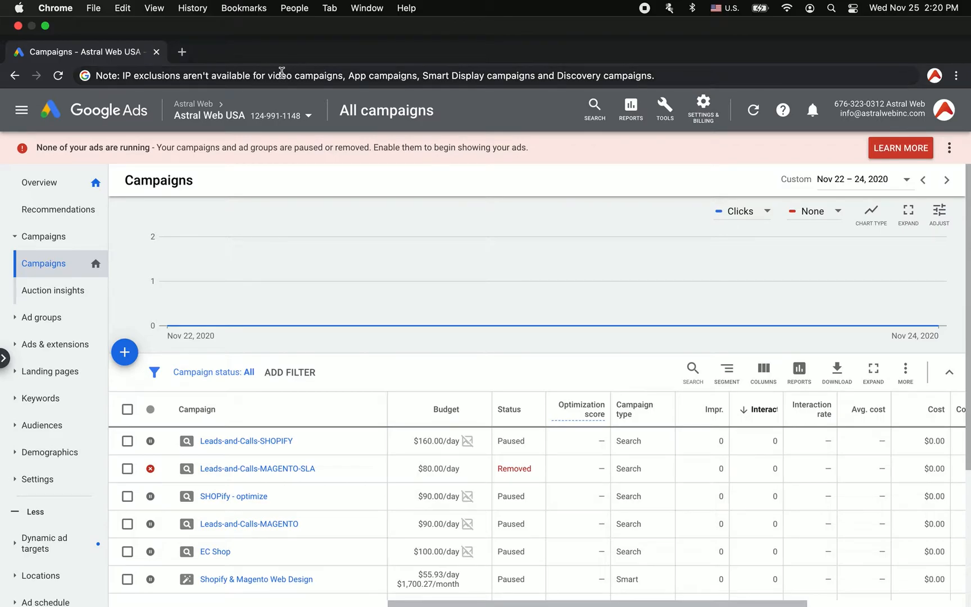
{"action": "mouse_move", "coordinate": [437, 75]}
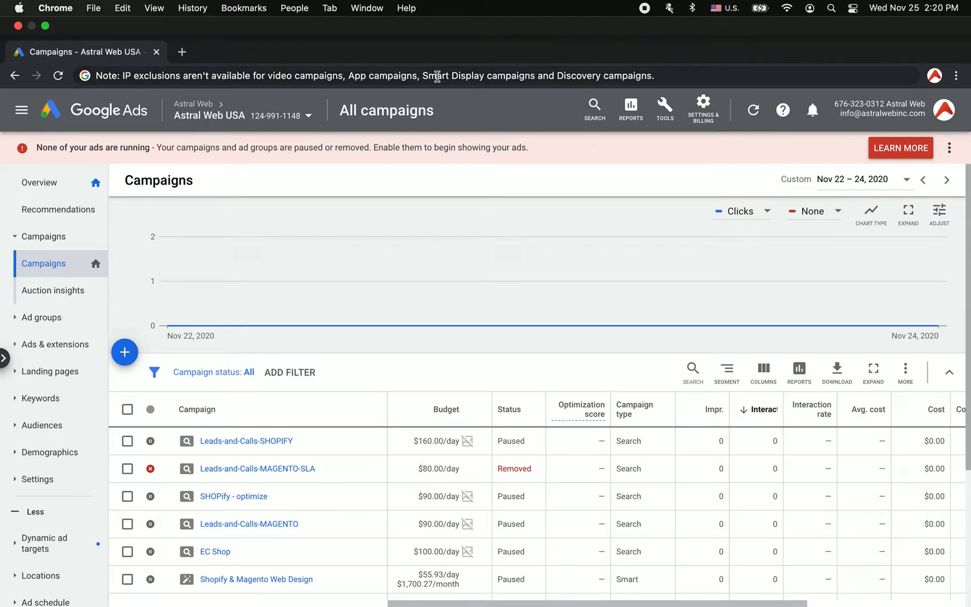
{"action": "mouse_move", "coordinate": [654, 79]}
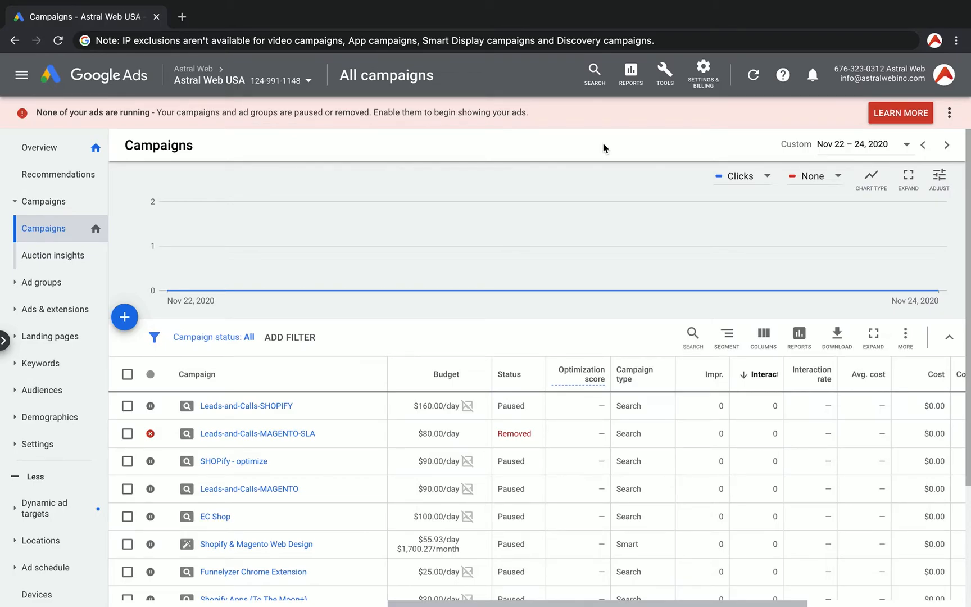
{"action": "mouse_move", "coordinate": [253, 406]}
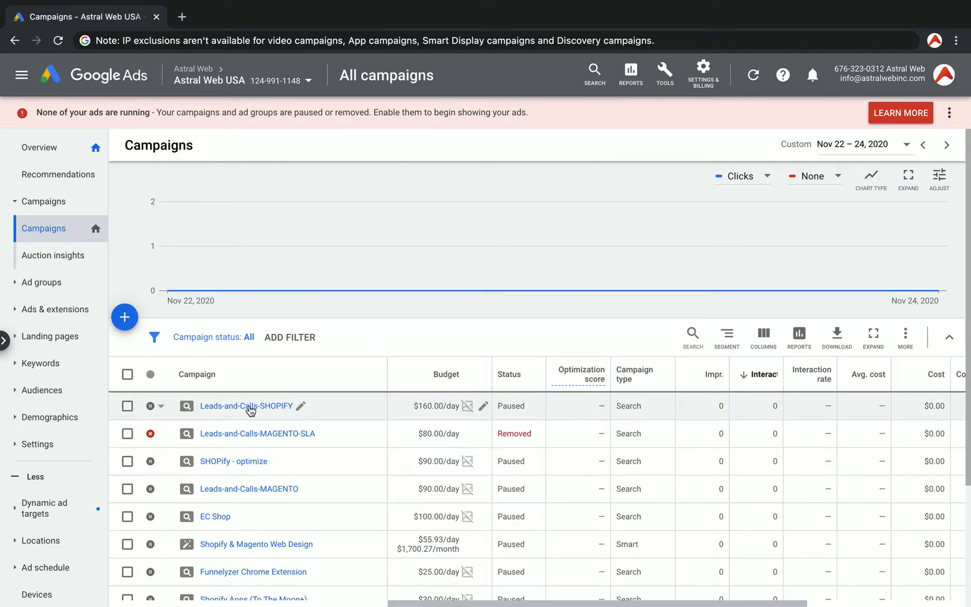
{"action": "mouse_move", "coordinate": [59, 255]}
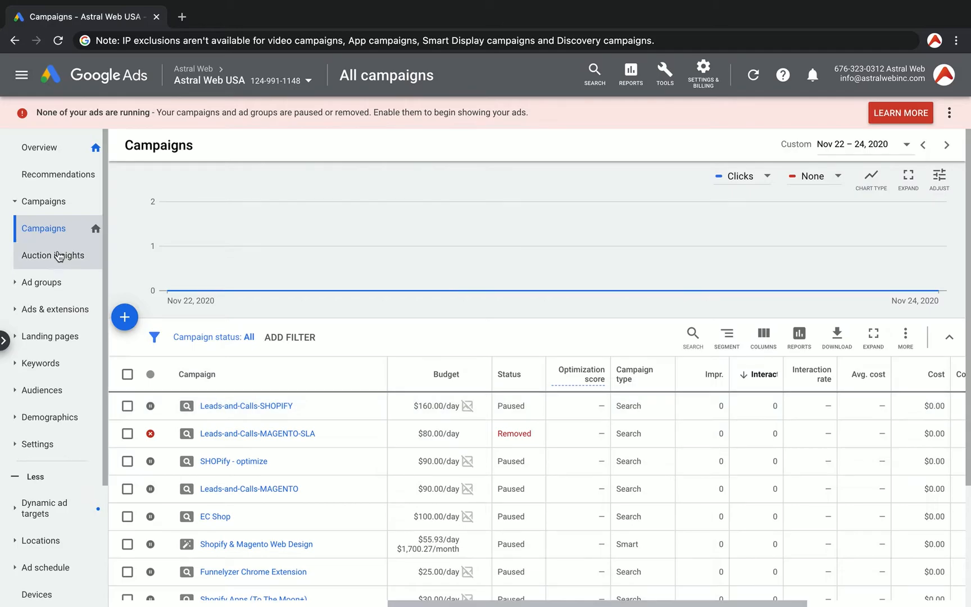
Step: Open the Leads-and-Calls-SHOPIFY campaign settings, dismiss the keywords popup, and expand IP exclusions
{"action": "left_click", "coordinate": [41, 283]}
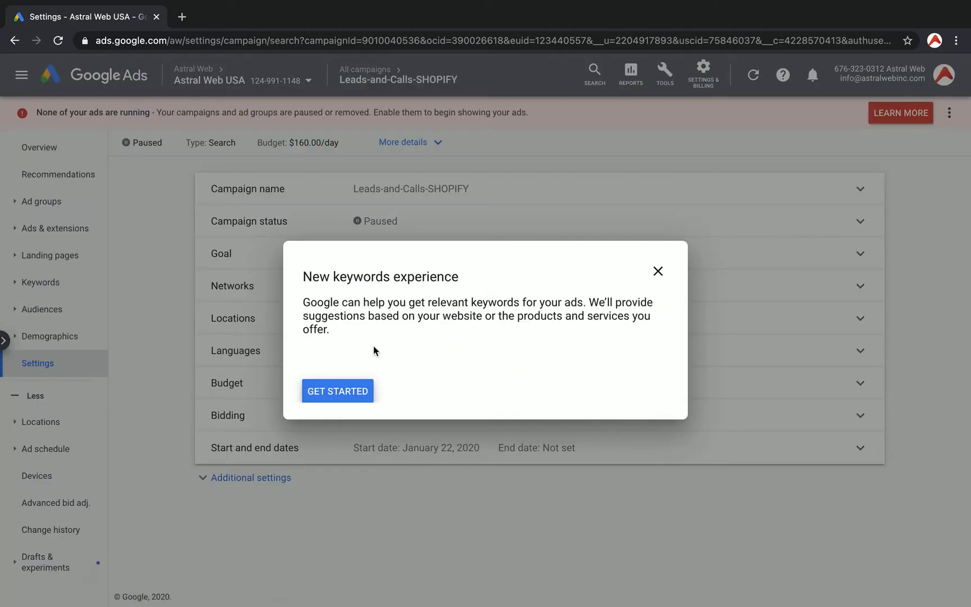
{"action": "left_click", "coordinate": [657, 272]}
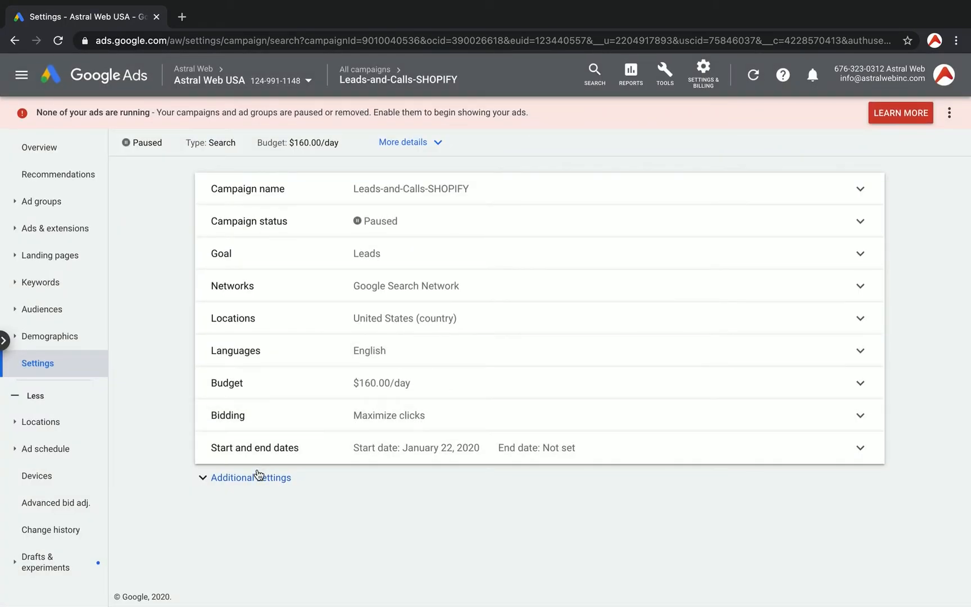
{"action": "left_click", "coordinate": [250, 477]}
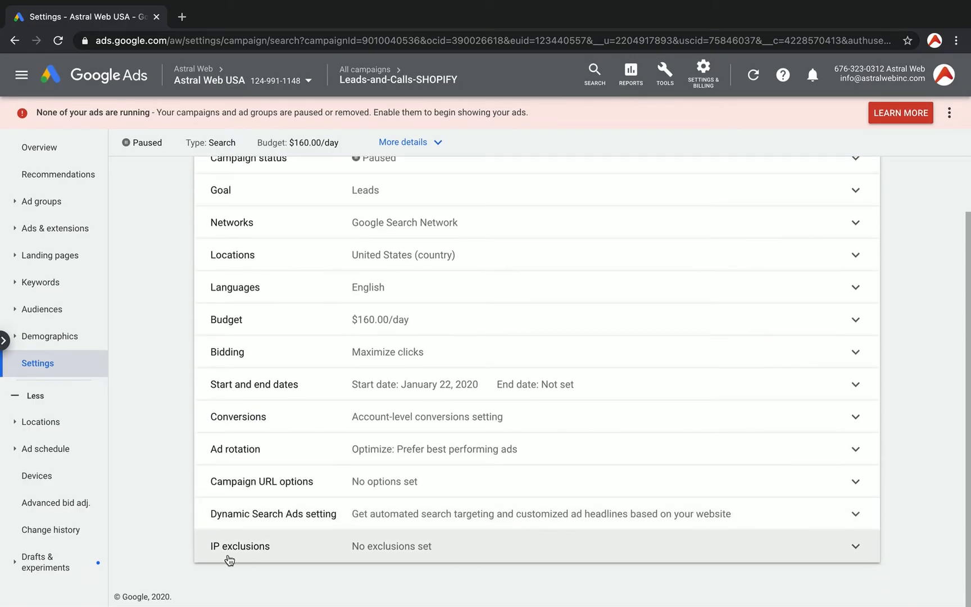
{"action": "left_click", "coordinate": [854, 546]}
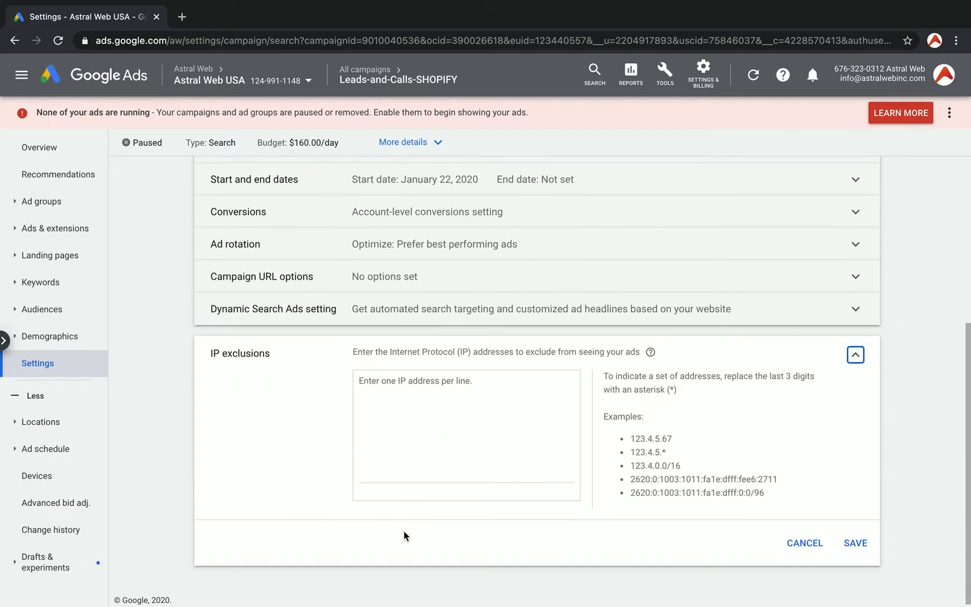
Step: Enter the addresses 212.221.222.100 and 200.1.2.1.1 in the IP exclusions box
{"action": "left_click", "coordinate": [466, 431]}
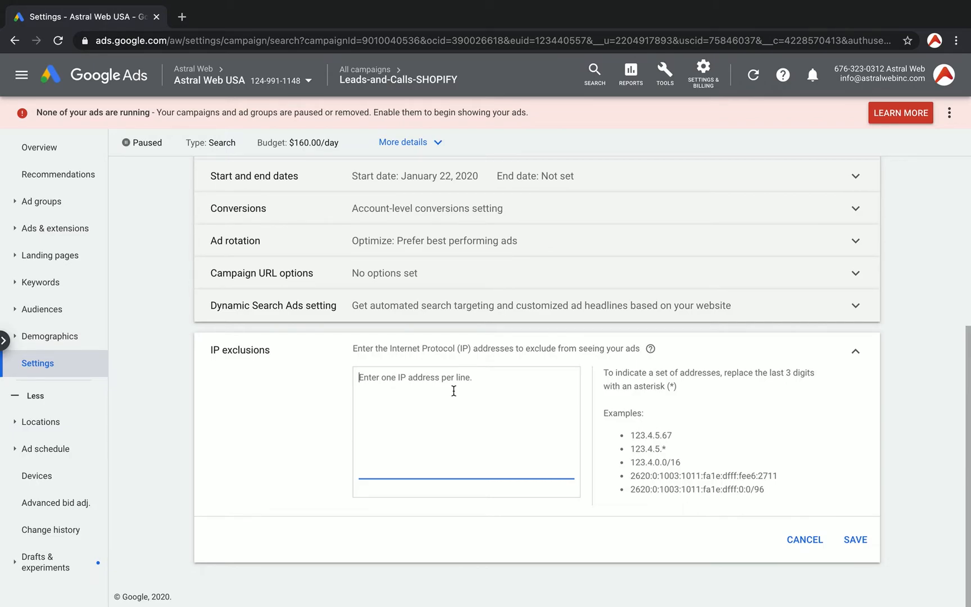
{"action": "mouse_move", "coordinate": [631, 469]}
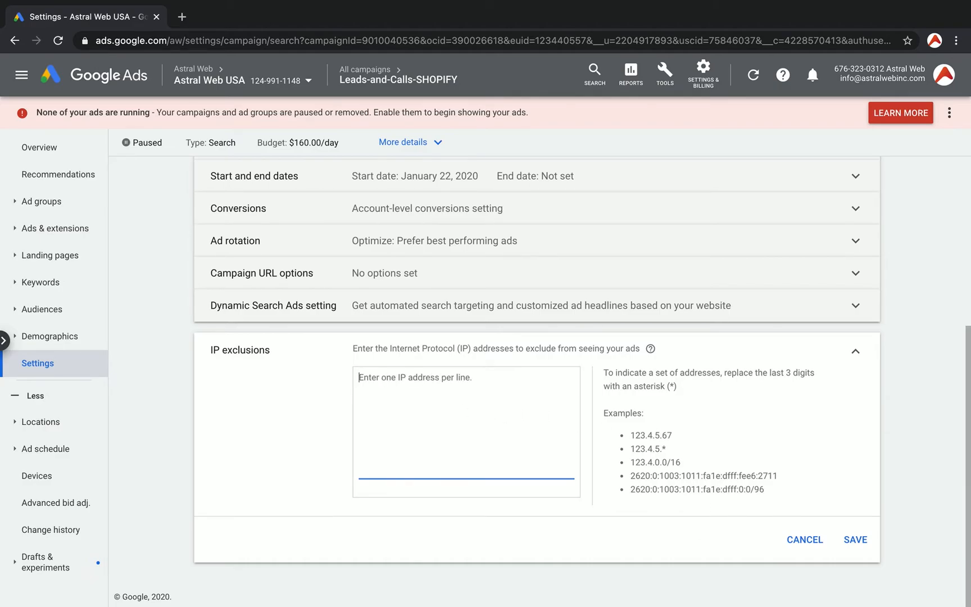
{"action": "type", "text": "212.221.222.1"}
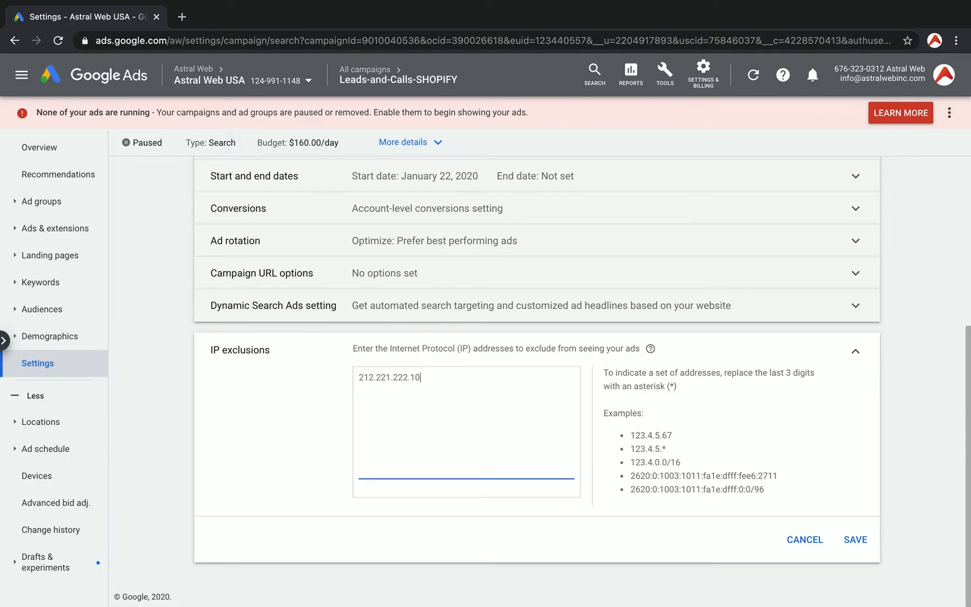
{"action": "type", "text": "0"}
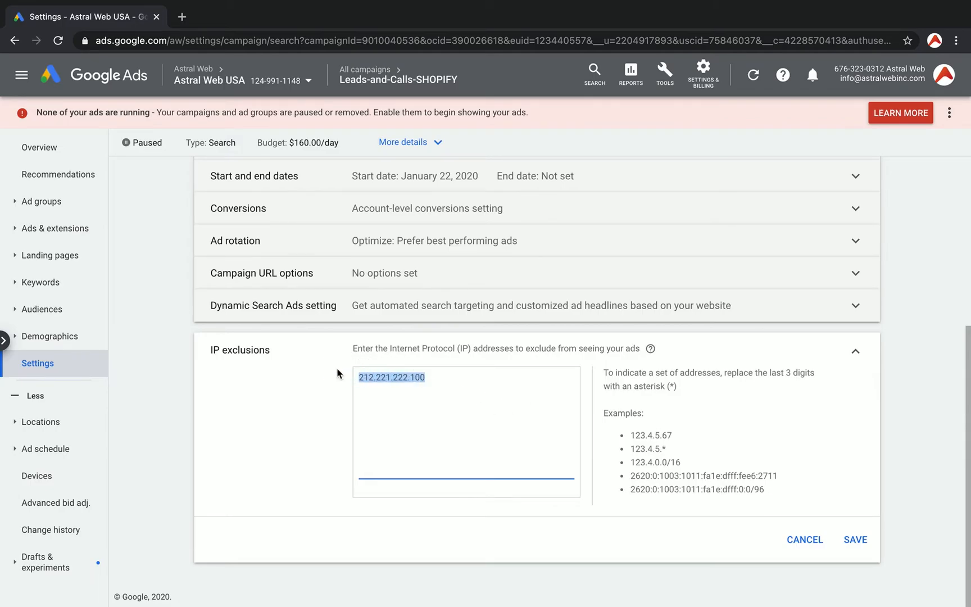
{"action": "mouse_move", "coordinate": [467, 376]}
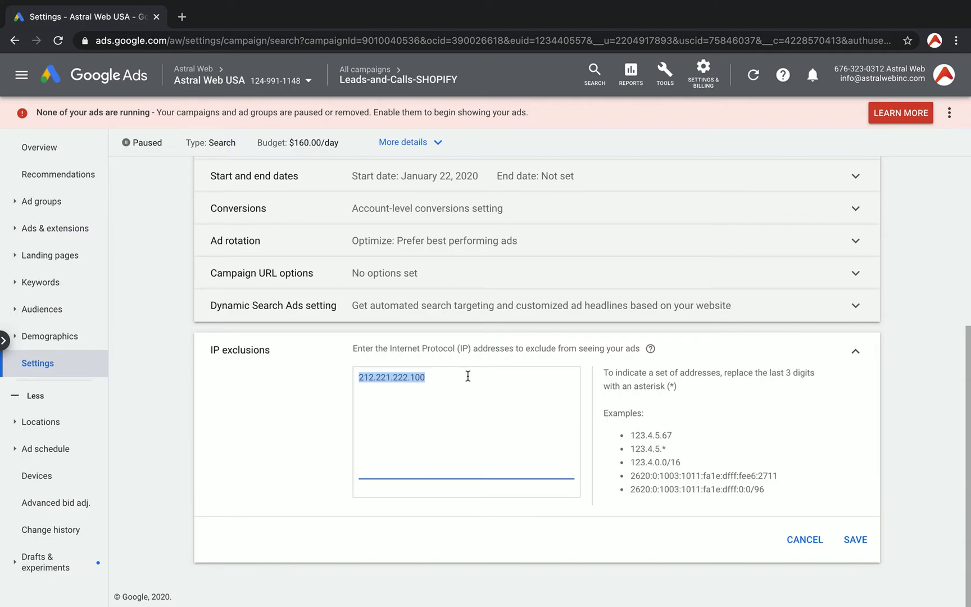
{"action": "mouse_move", "coordinate": [684, 466]}
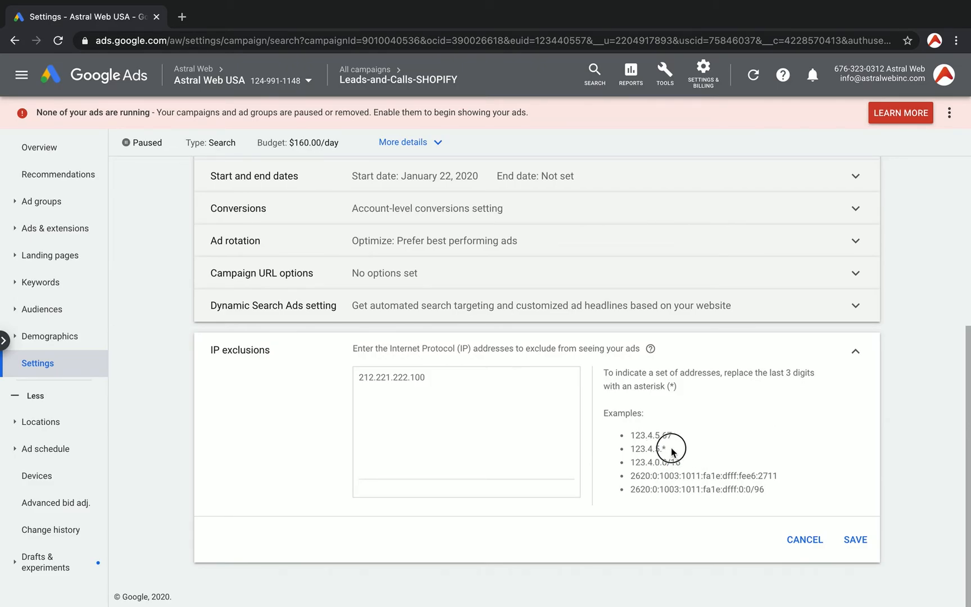
{"action": "mouse_move", "coordinate": [673, 451]}
{"action": "type", "text": "200"}
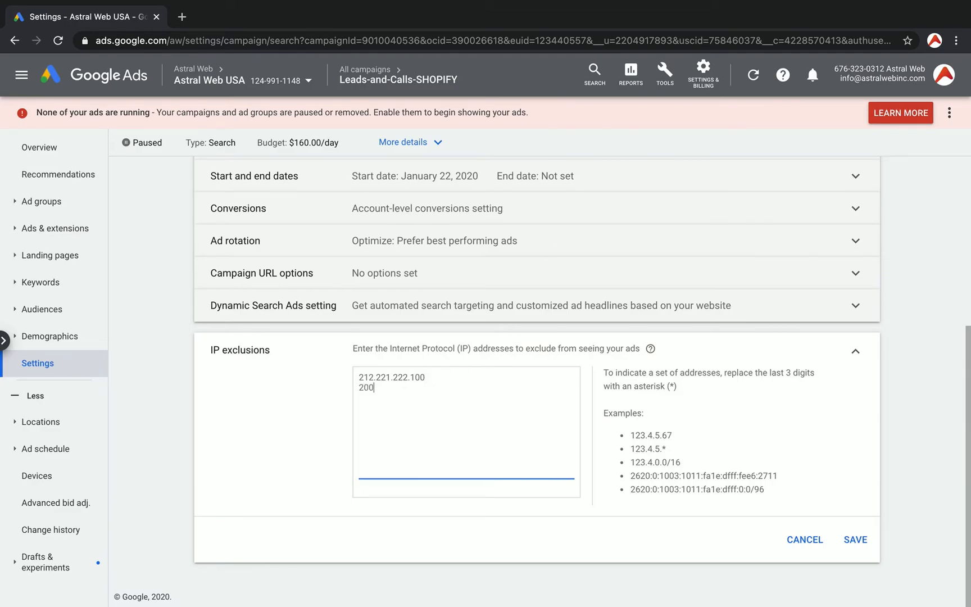
{"action": "type", "text": ".1.2.1"}
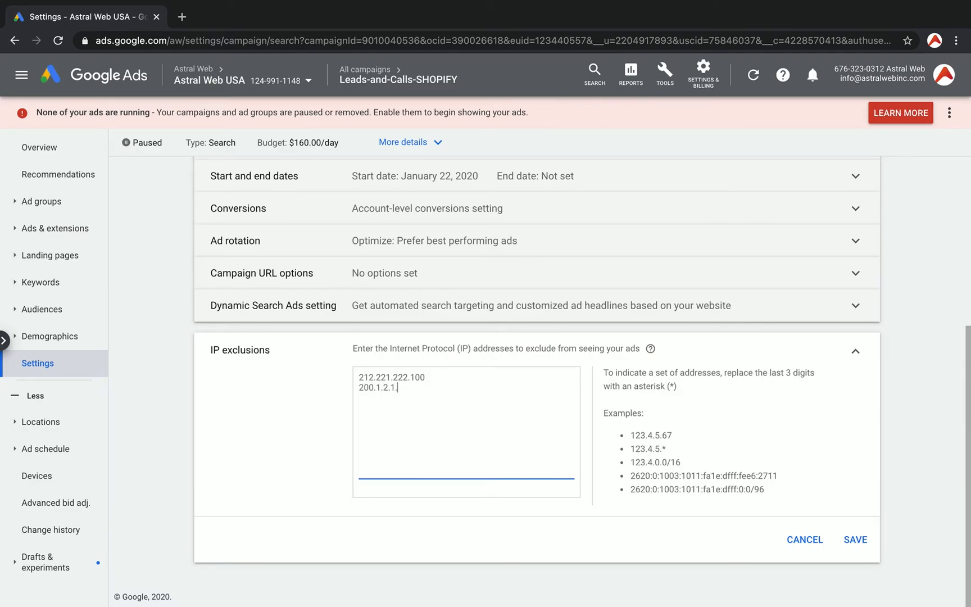
{"action": "type", "text": "1"}
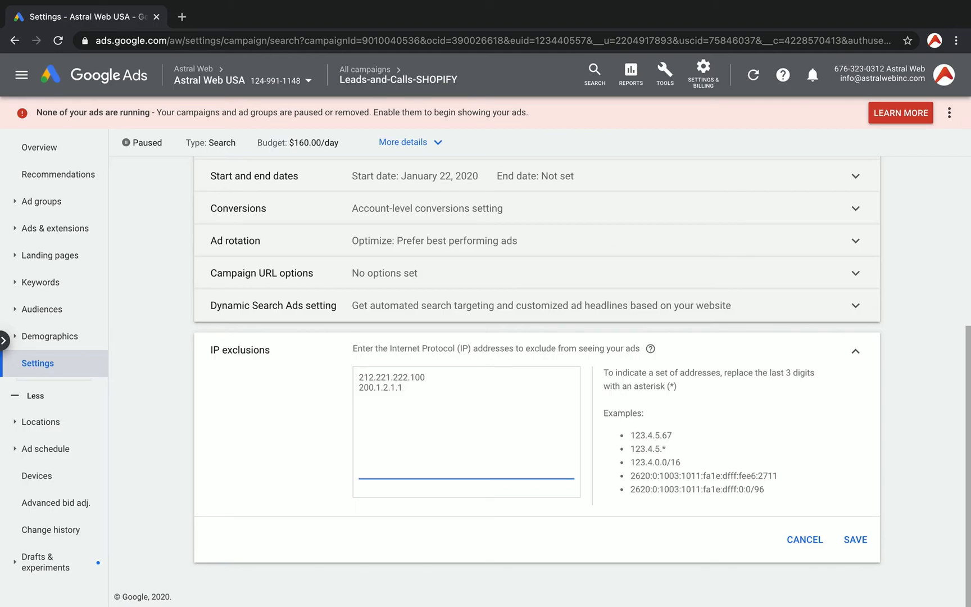
{"action": "mouse_move", "coordinate": [526, 427]}
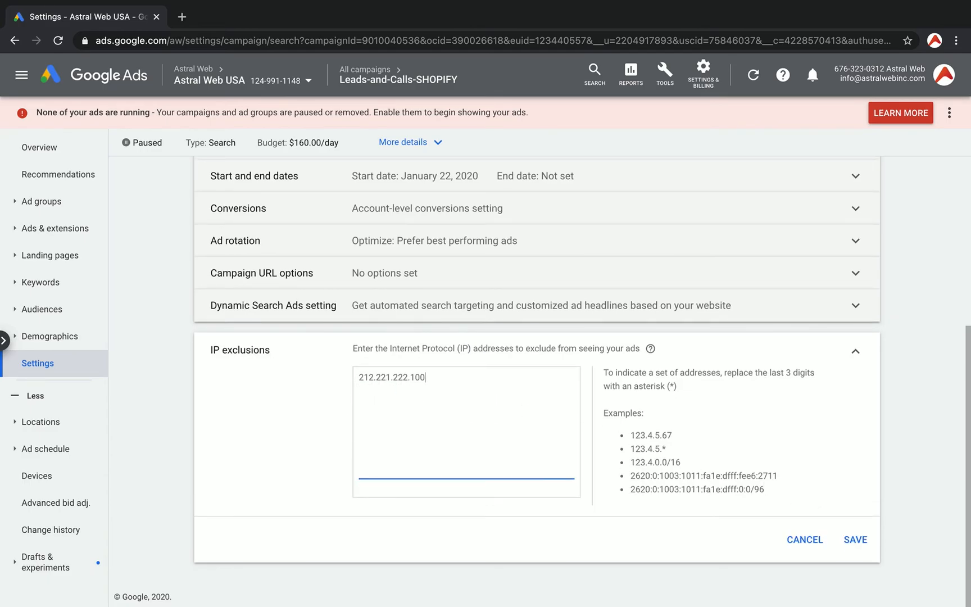
Step: Save 212.221.222.100 as an exclusion, then delete that address and save the empty list
{"action": "left_click", "coordinate": [854, 540]}
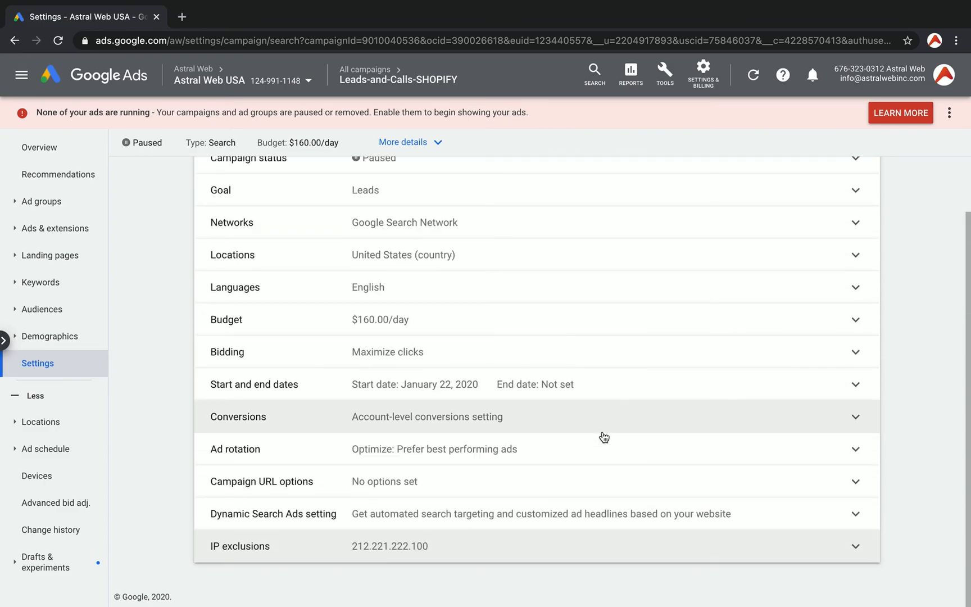
{"action": "left_click", "coordinate": [855, 546]}
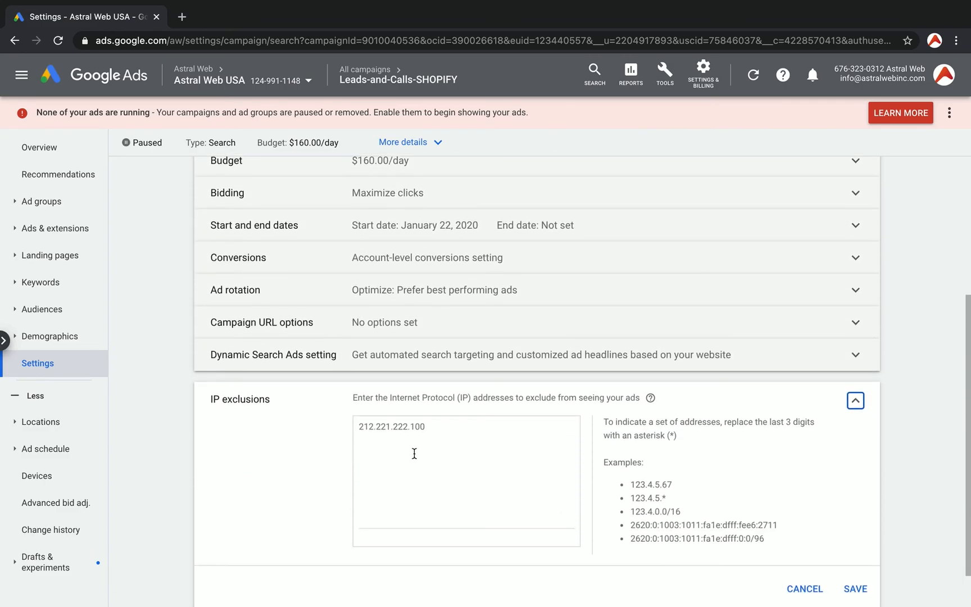
{"action": "triple_click", "coordinate": [391, 426]}
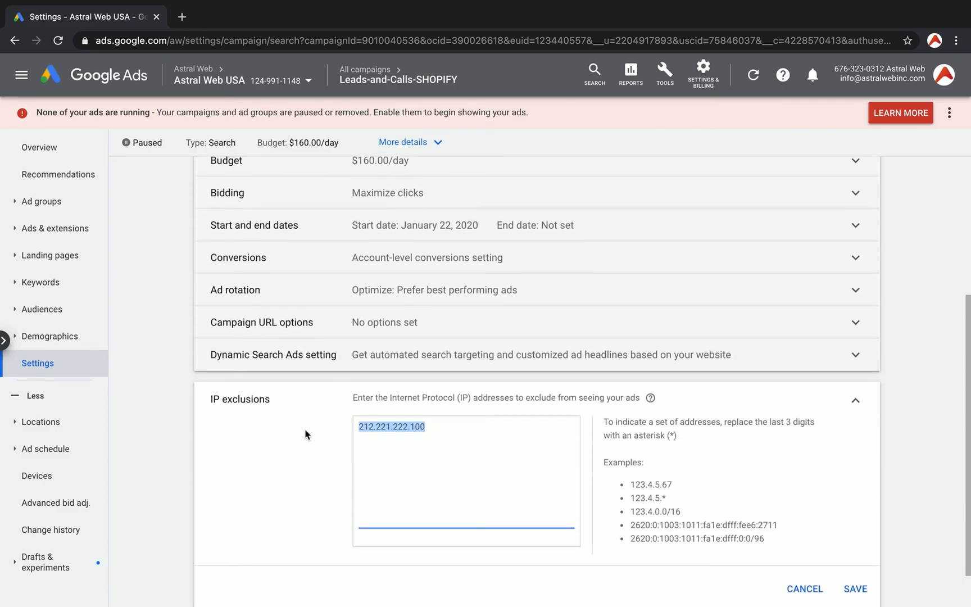
{"action": "left_click", "coordinate": [854, 588]}
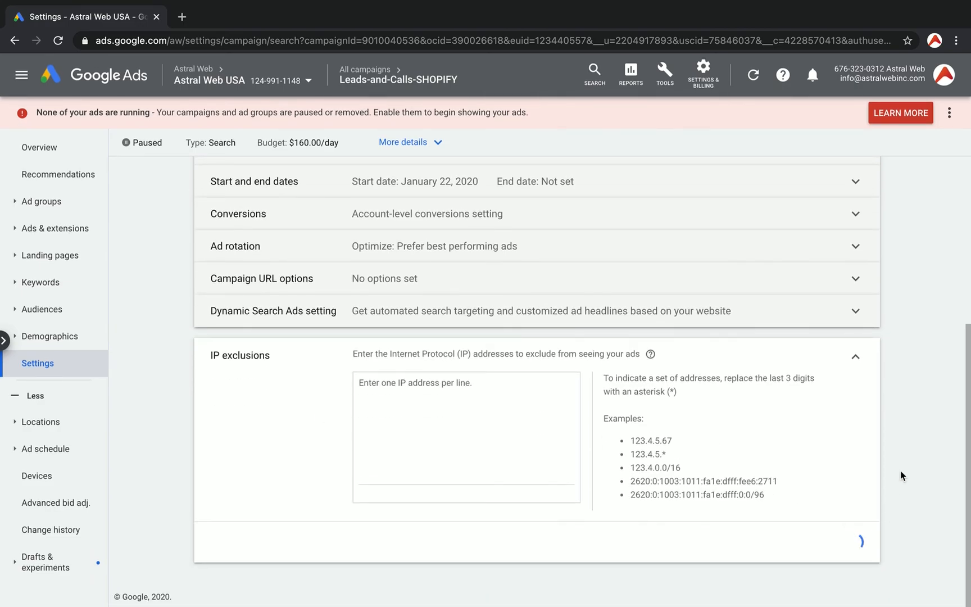